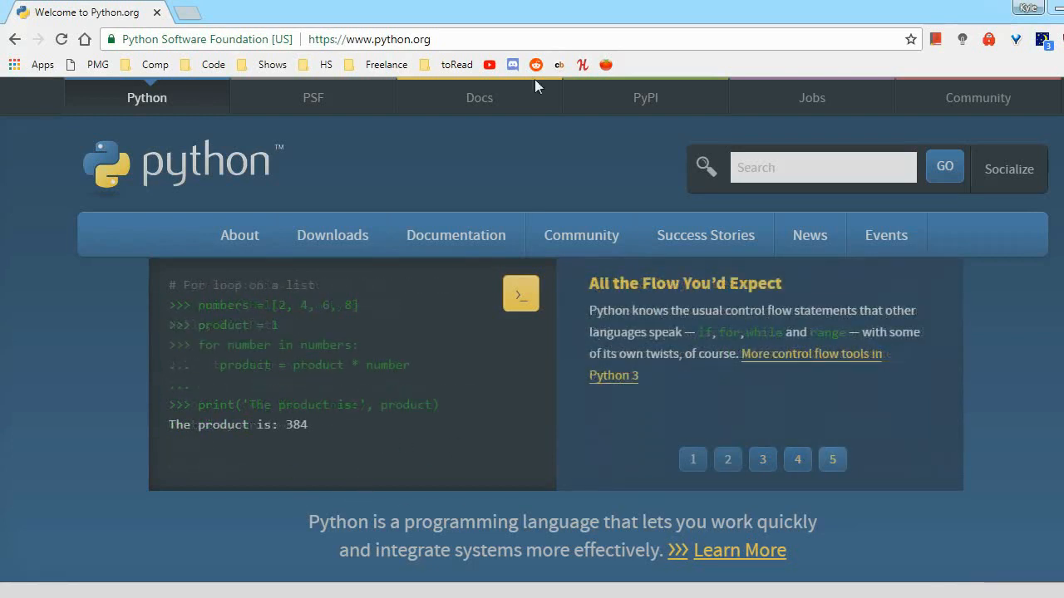
Download the Python 3.7.0 Windows installer from python.org
click(369, 40)
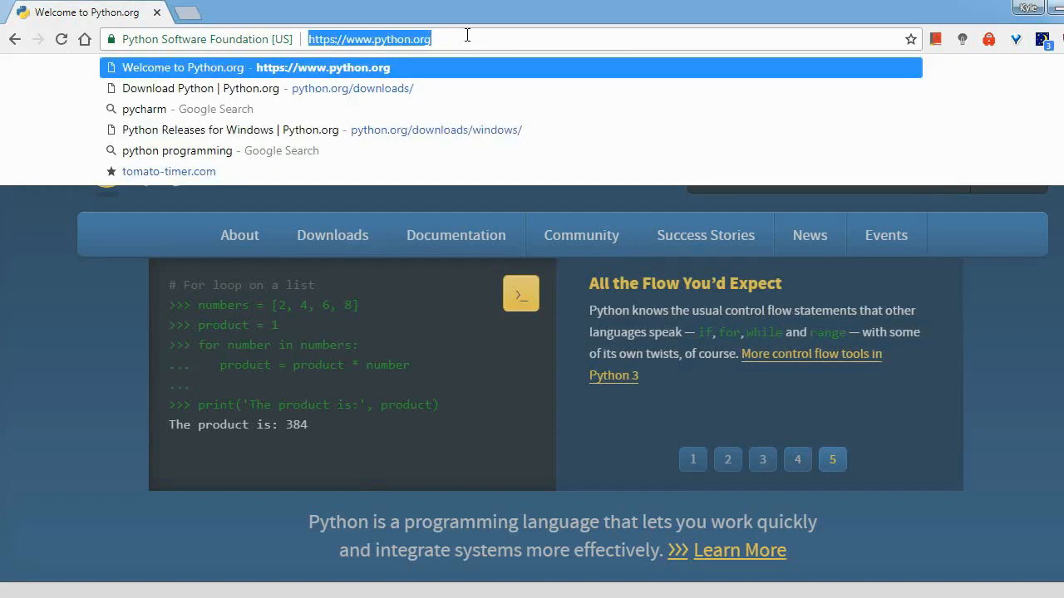
mouse_move(83, 311)
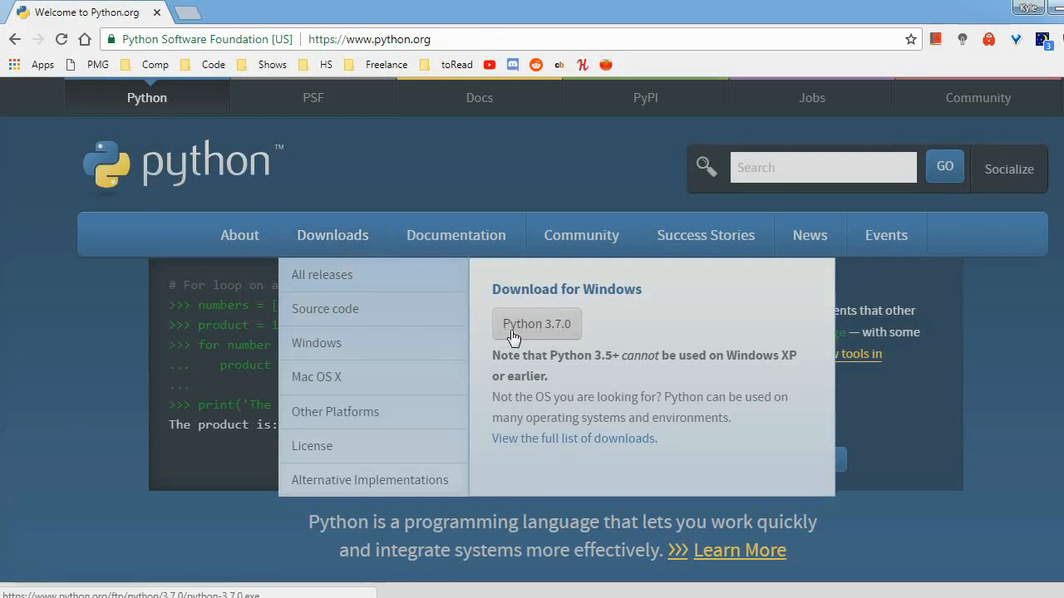
mouse_move(542, 329)
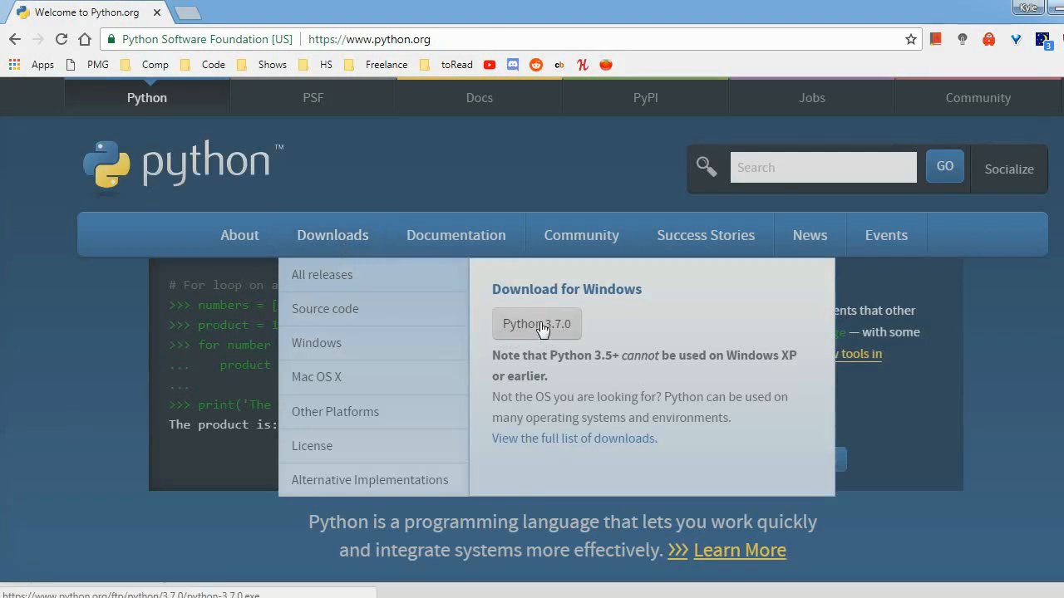
click(535, 323)
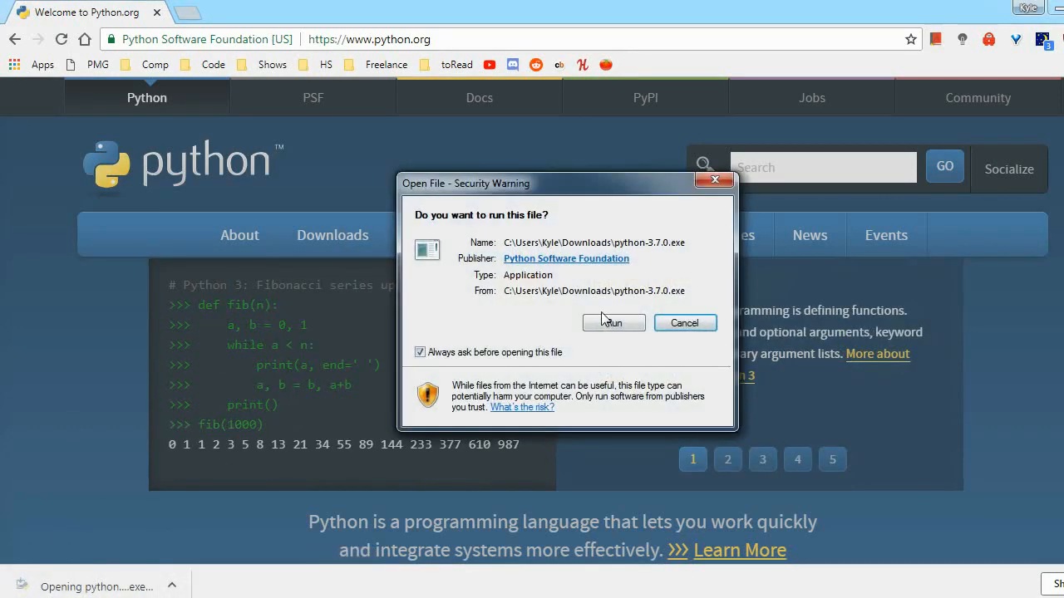
Run python-3.7.0.exe and choose Customize installation with all optional features enabled
click(611, 323)
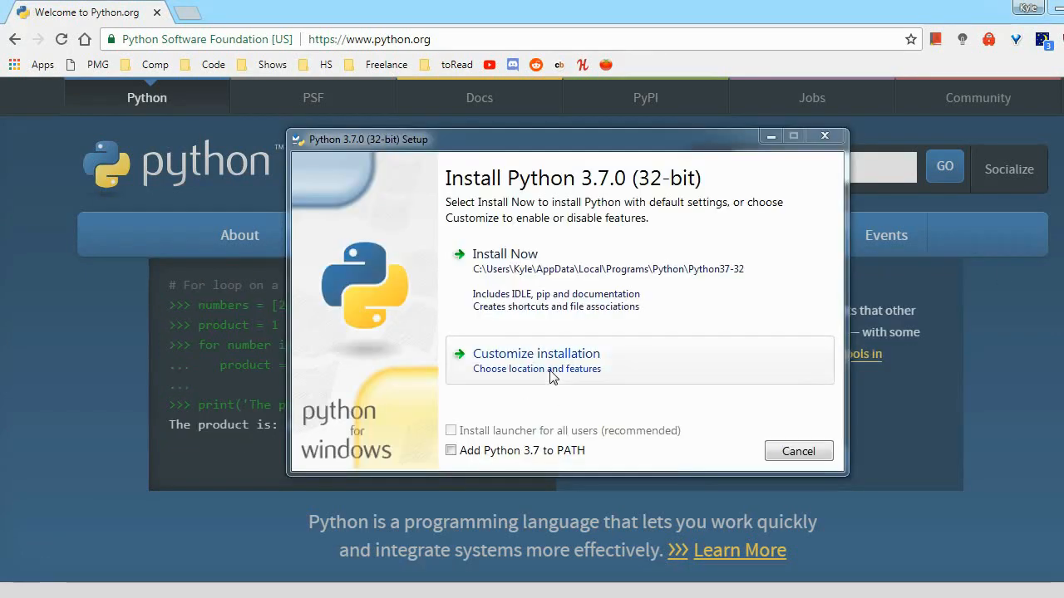
click(535, 352)
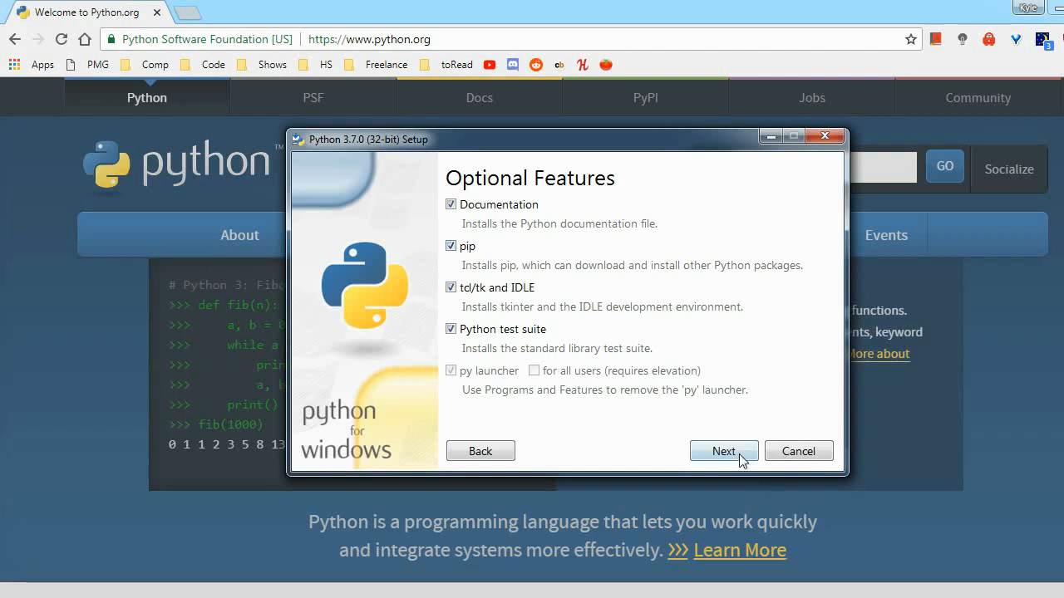
Keep the optional features and tick Add Python to environment variables in advanced options
click(723, 450)
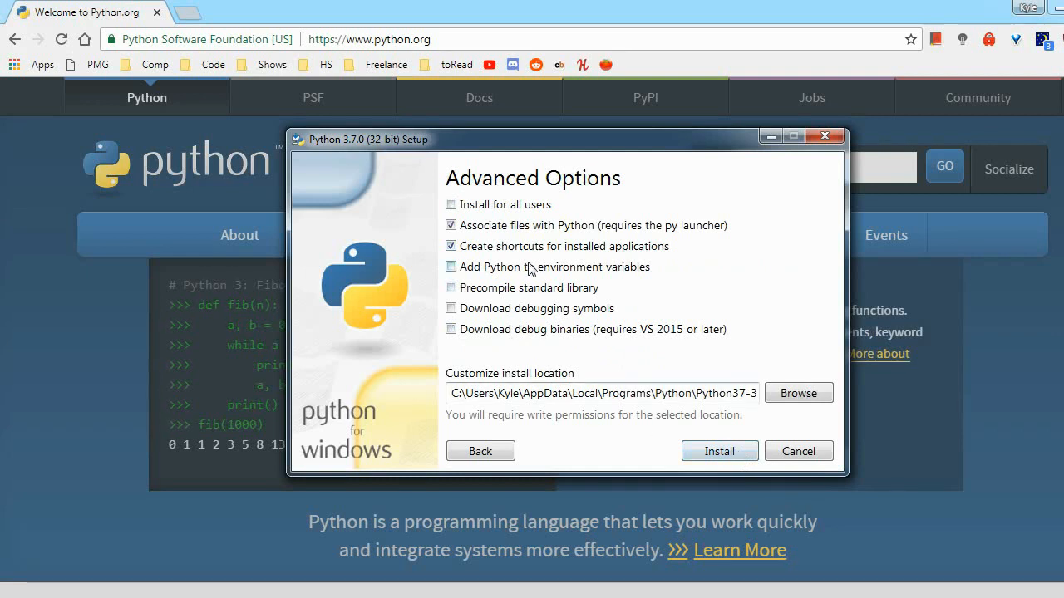
click(450, 266)
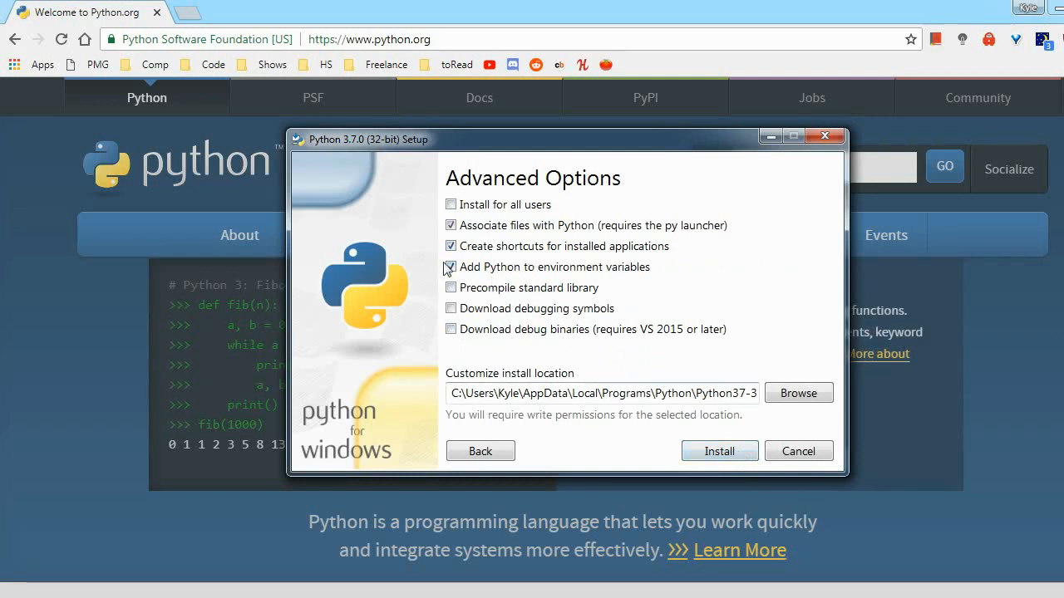
click(450, 266)
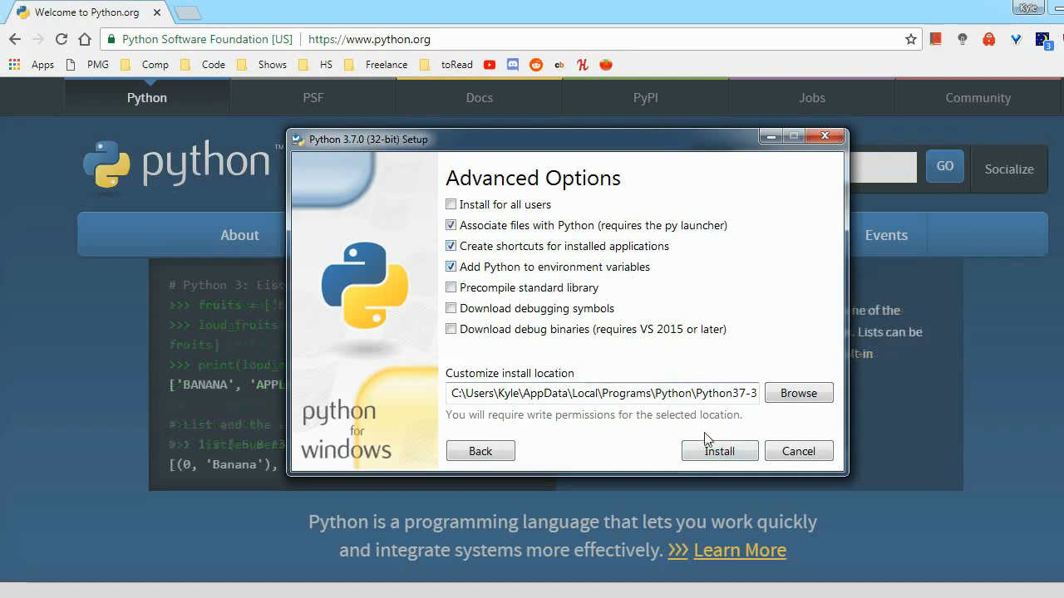
Install Python 3.7.0, confirm 'Setup was successful' and close the setup window
click(718, 450)
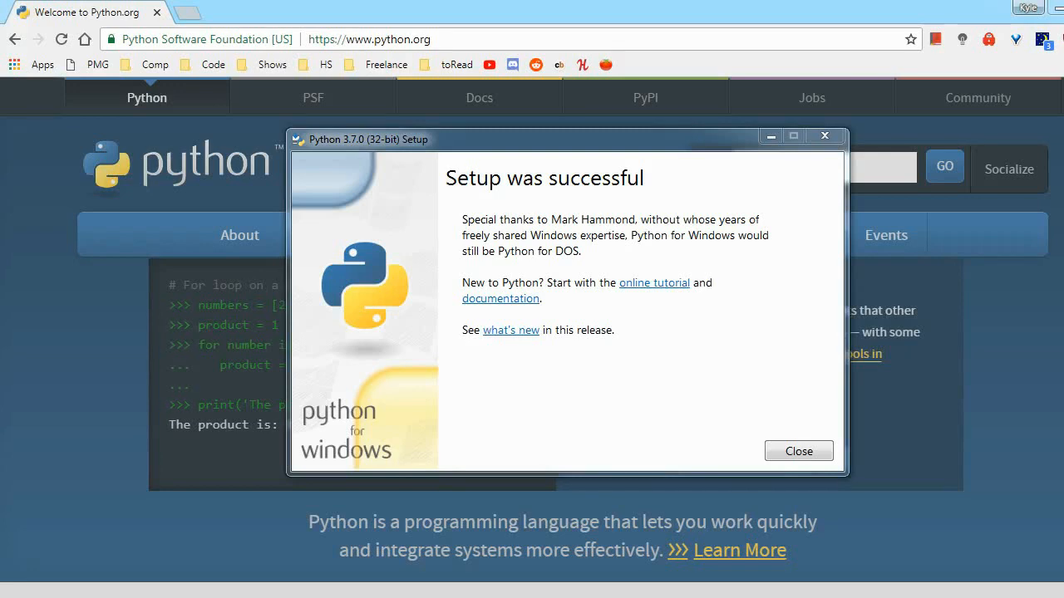
click(798, 450)
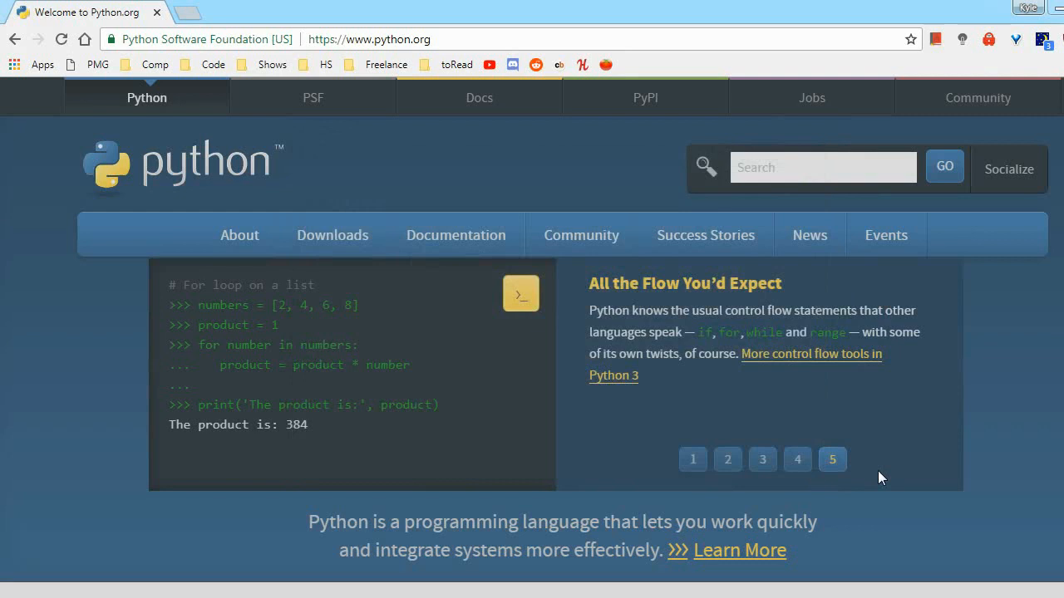